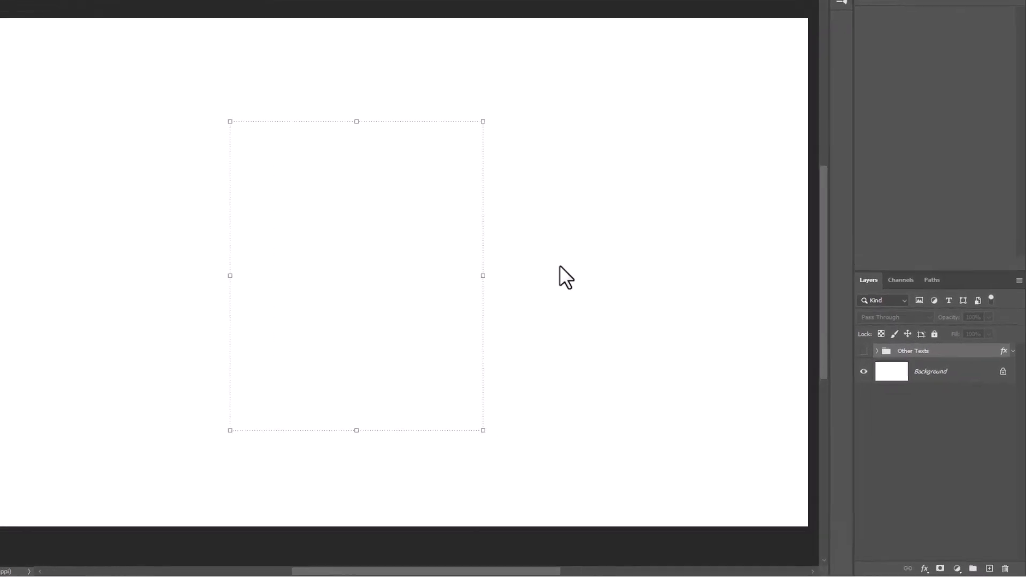
Add a gradient fill layer using a Basics beige-to-black preset gradient
left_click(957, 568)
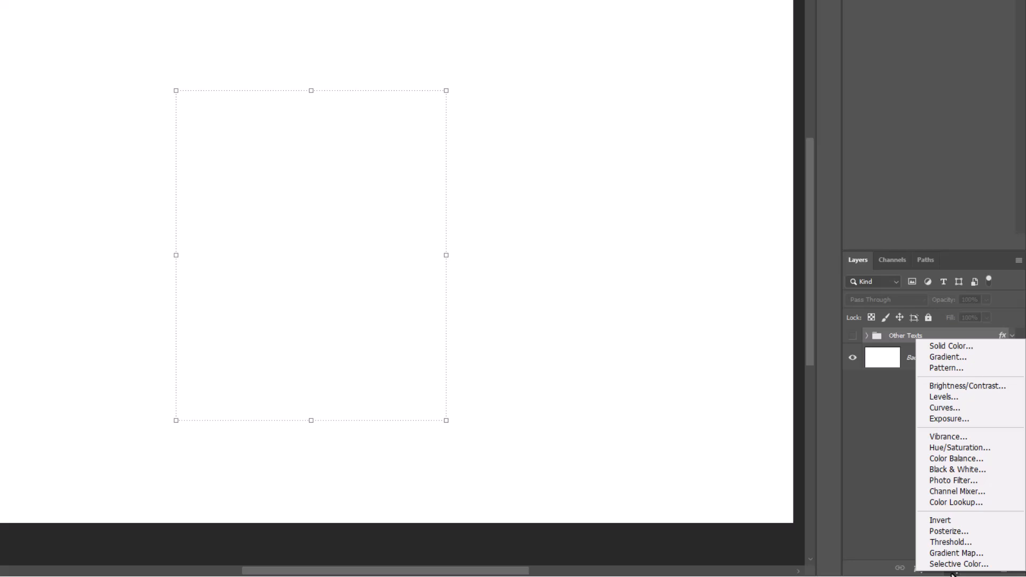
left_click(947, 357)
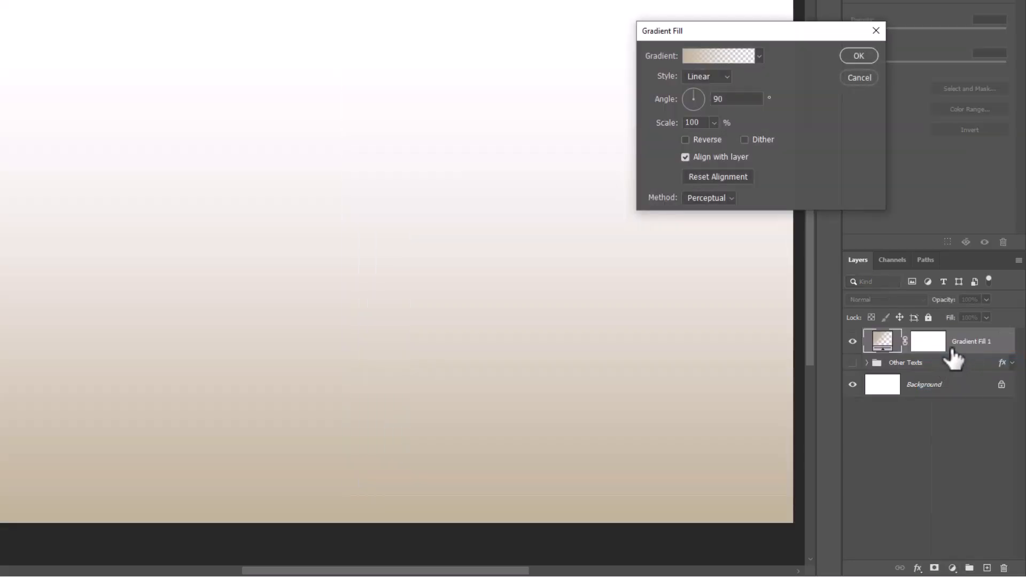
left_click(757, 55)
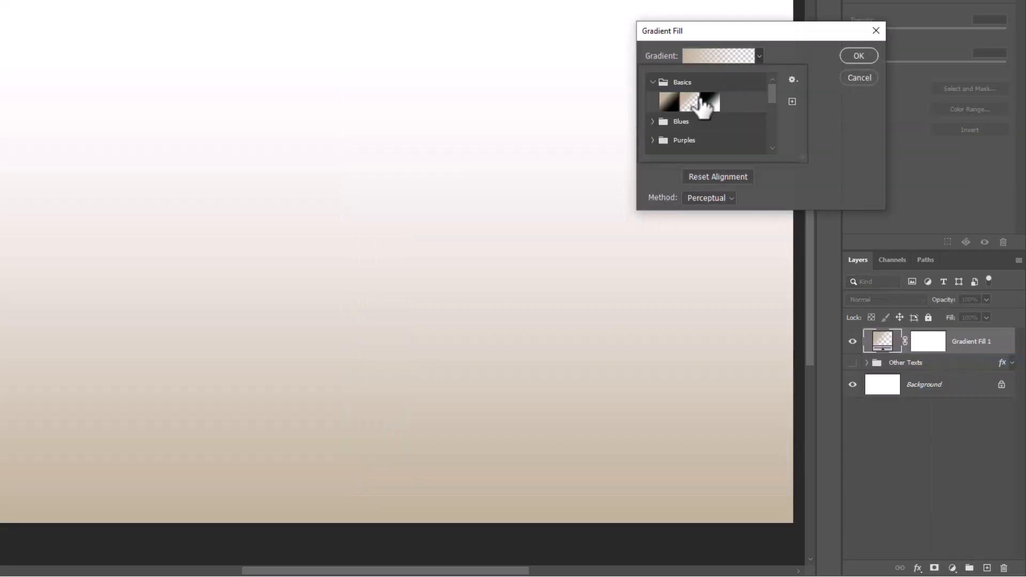
left_click(669, 102)
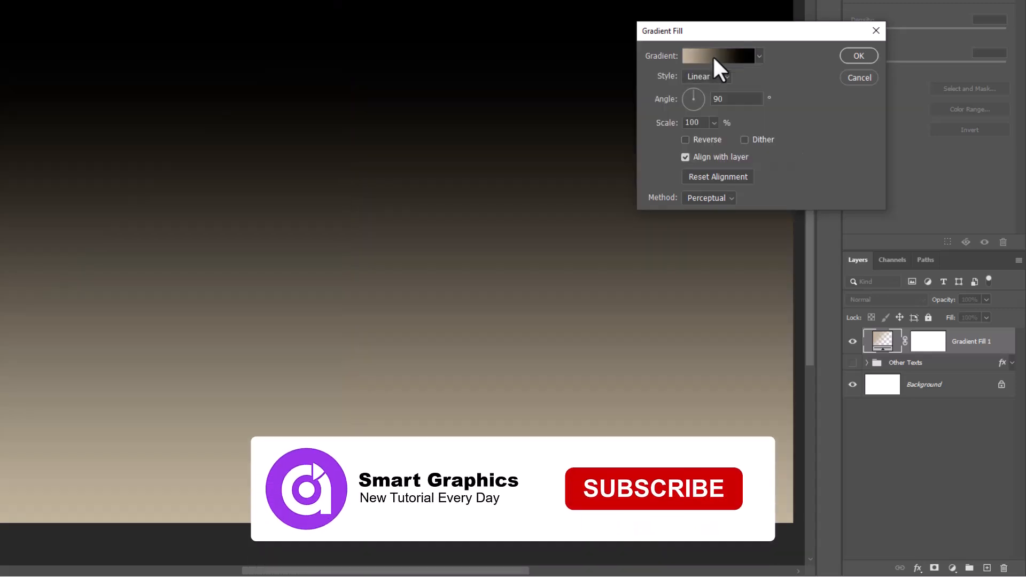
Recolour the gradient stops to beige c0b399 and pale cream fff5e2
left_click(717, 56)
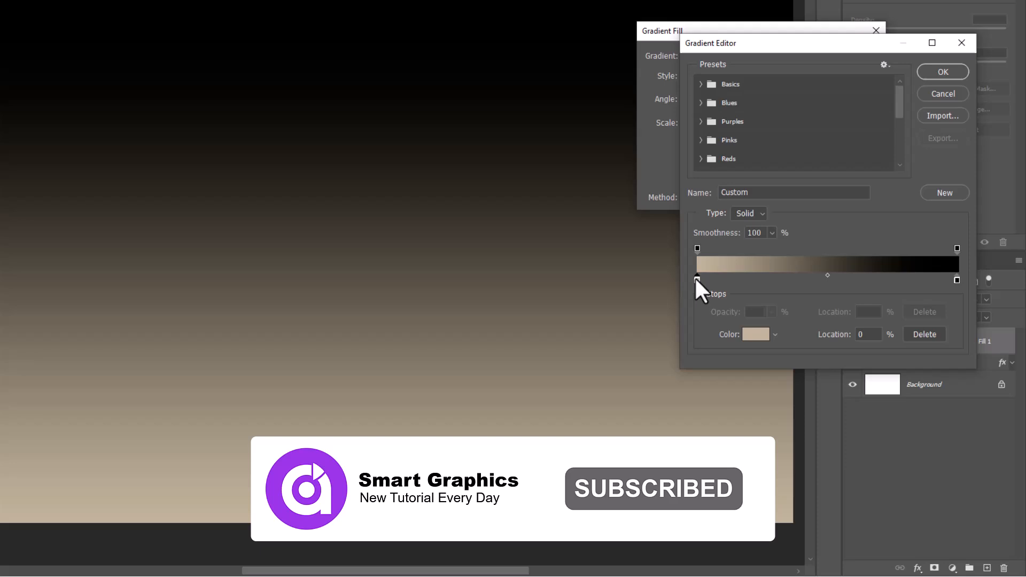
left_click(756, 335)
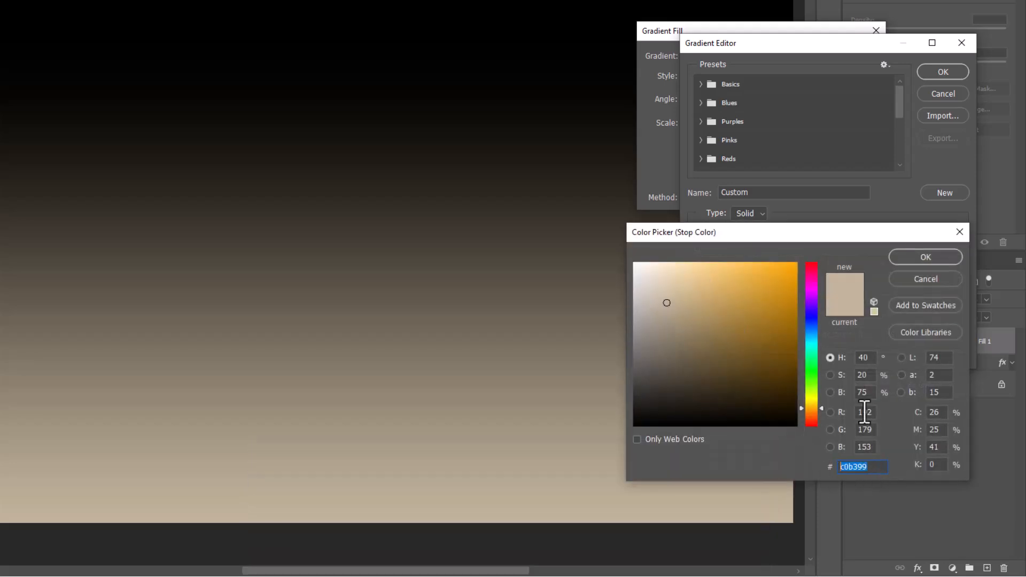
left_click(924, 257)
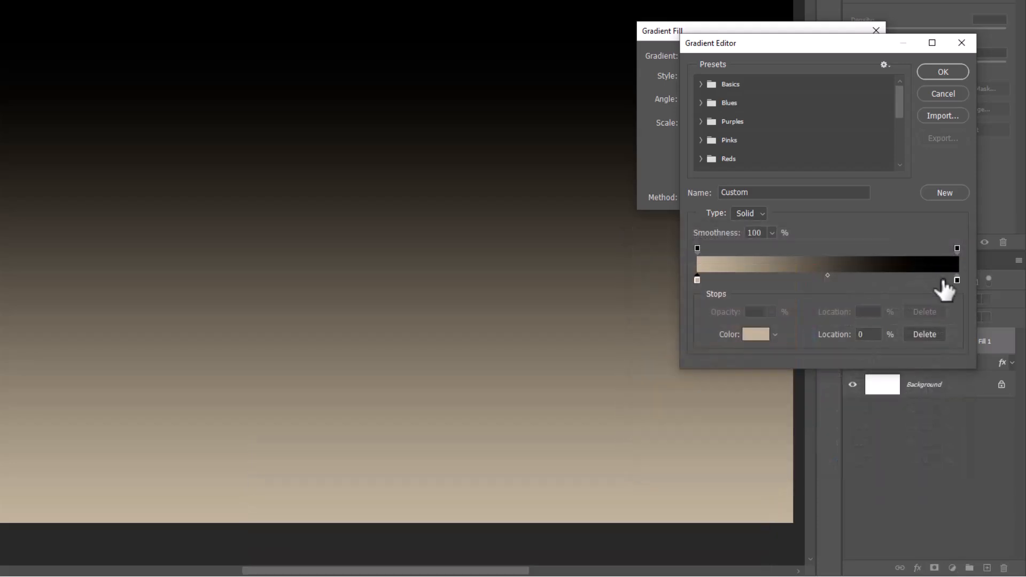
left_click(754, 334)
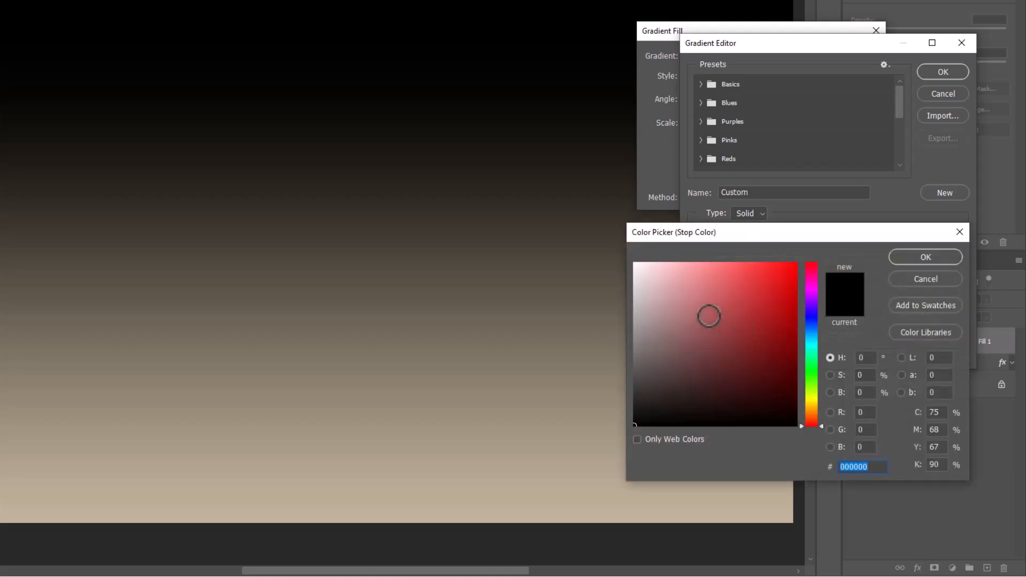
mouse_move(504, 456)
type("fff5e2")
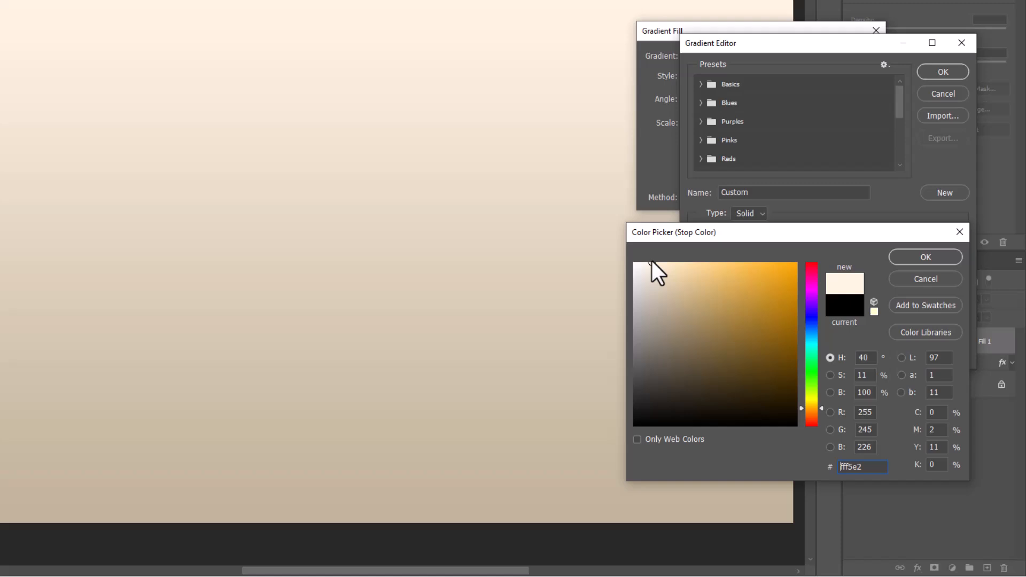
left_click(925, 257)
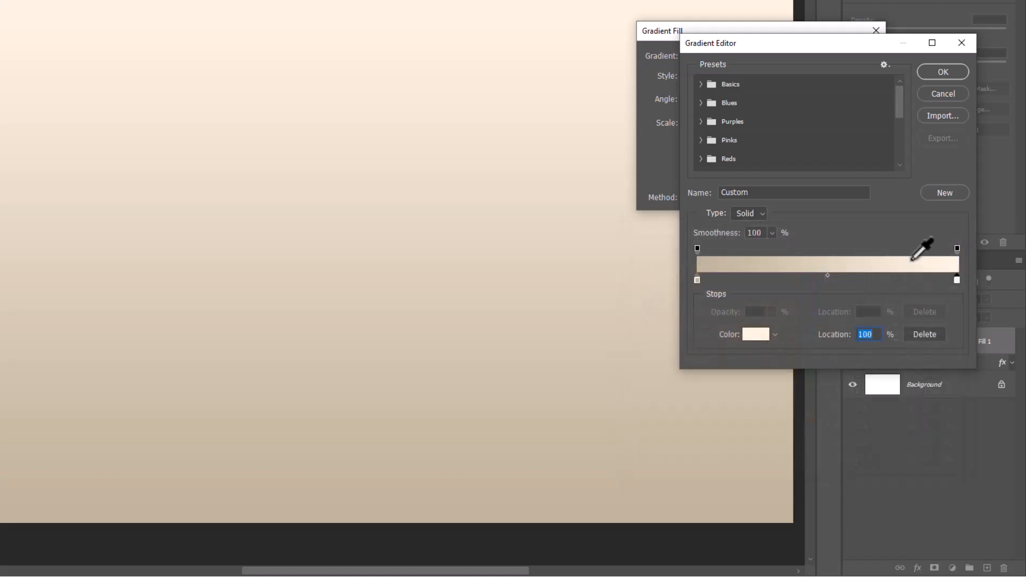
left_click(942, 72)
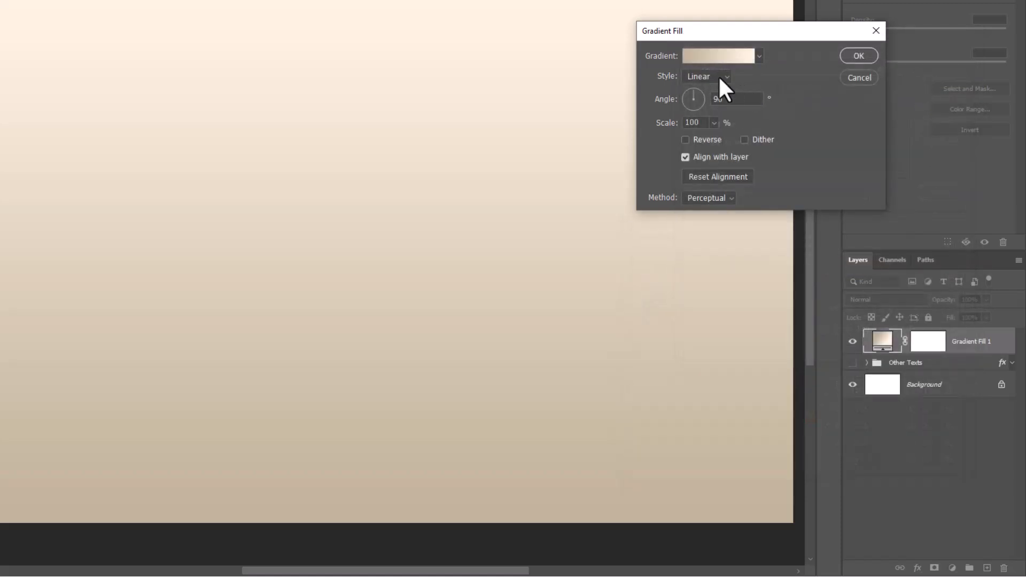
Set the gradient fill to Radial, dithered, reversed, at 255% scale, and confirm
left_click(706, 76)
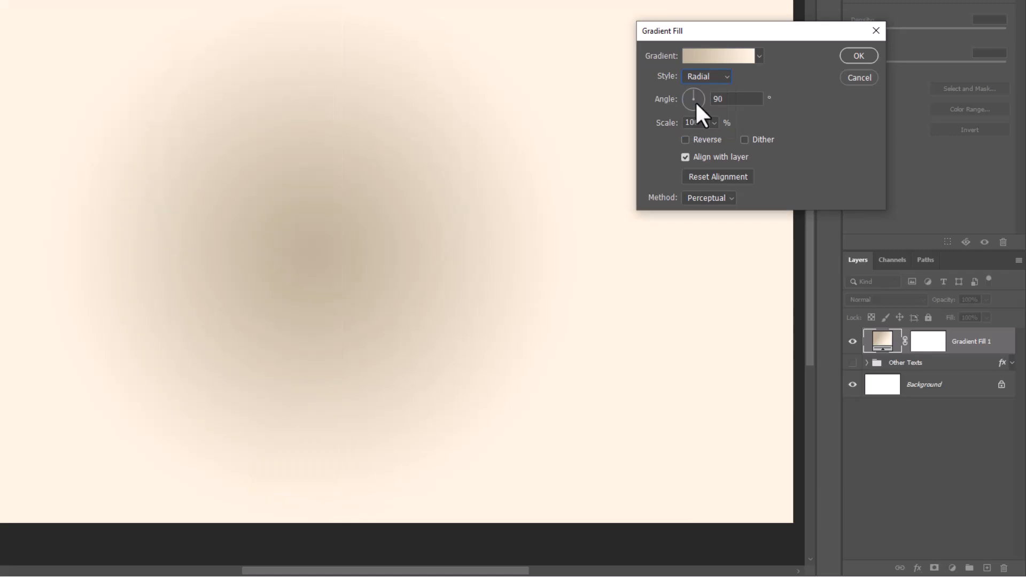
left_click(744, 139)
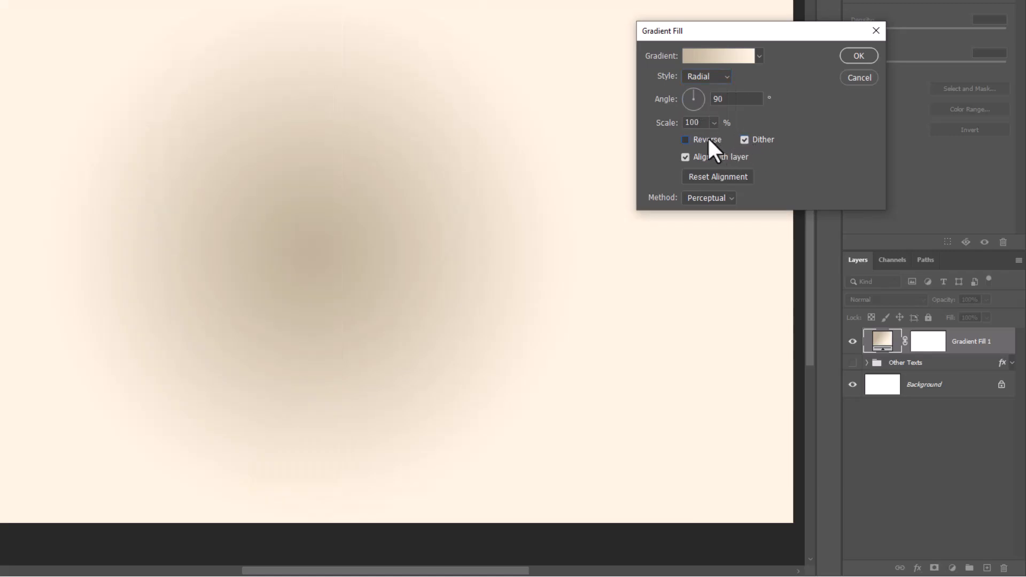
left_click(686, 140)
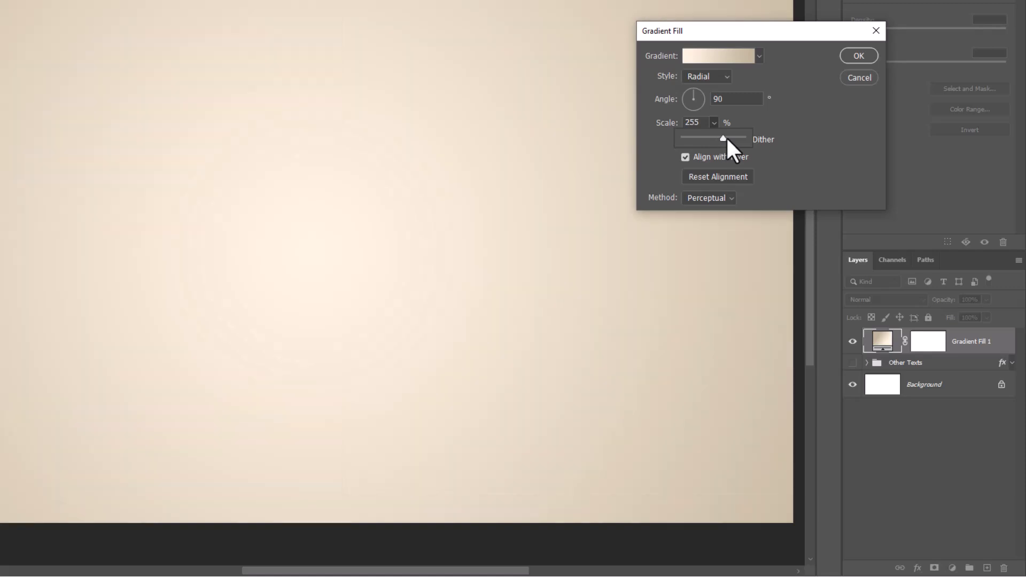
left_click(685, 140)
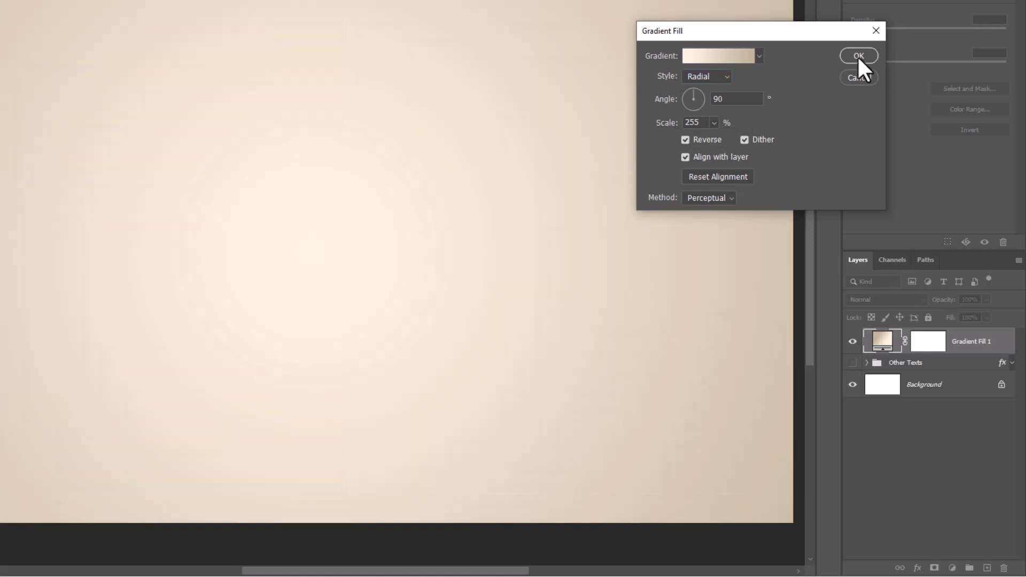
left_click(858, 55)
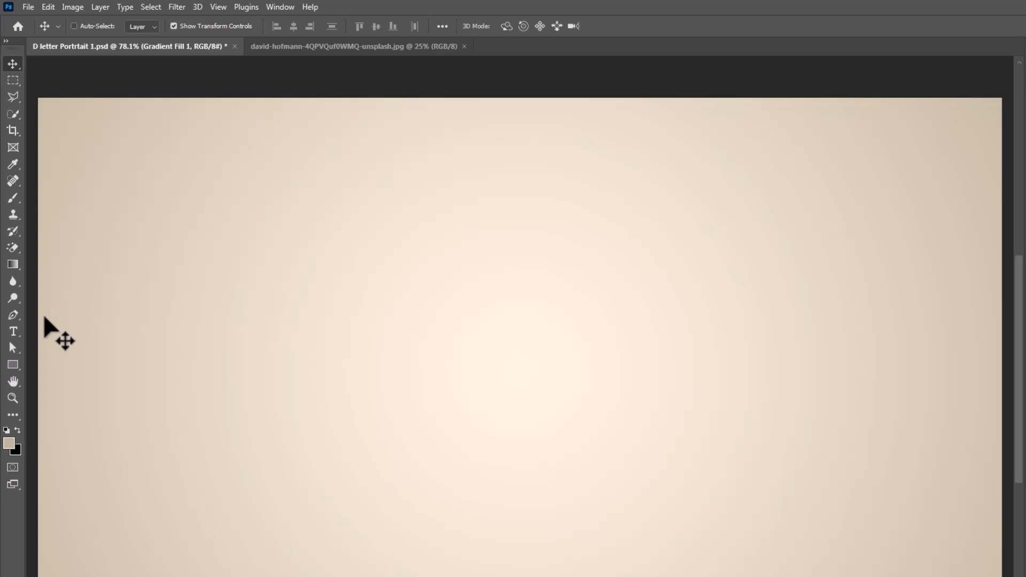
Set the Type tool to Bell MT Bold at 163 pt with a light colour
left_click(13, 332)
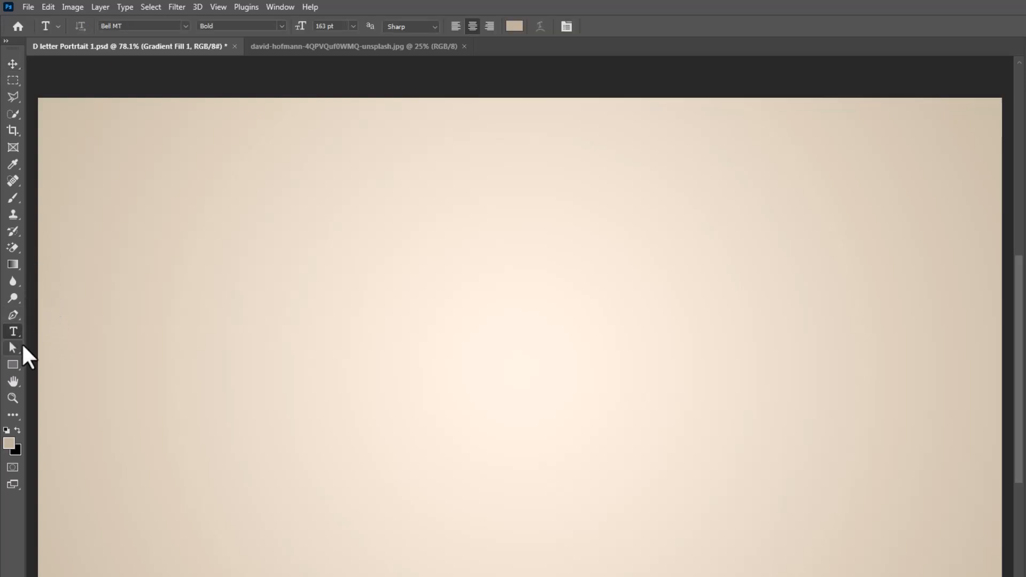
mouse_move(189, 36)
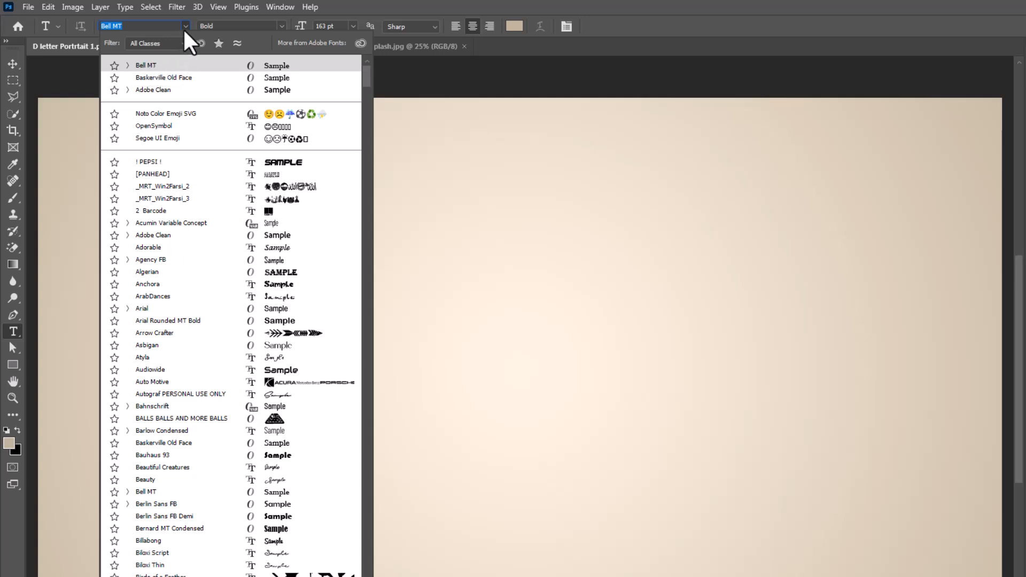
left_click(282, 26)
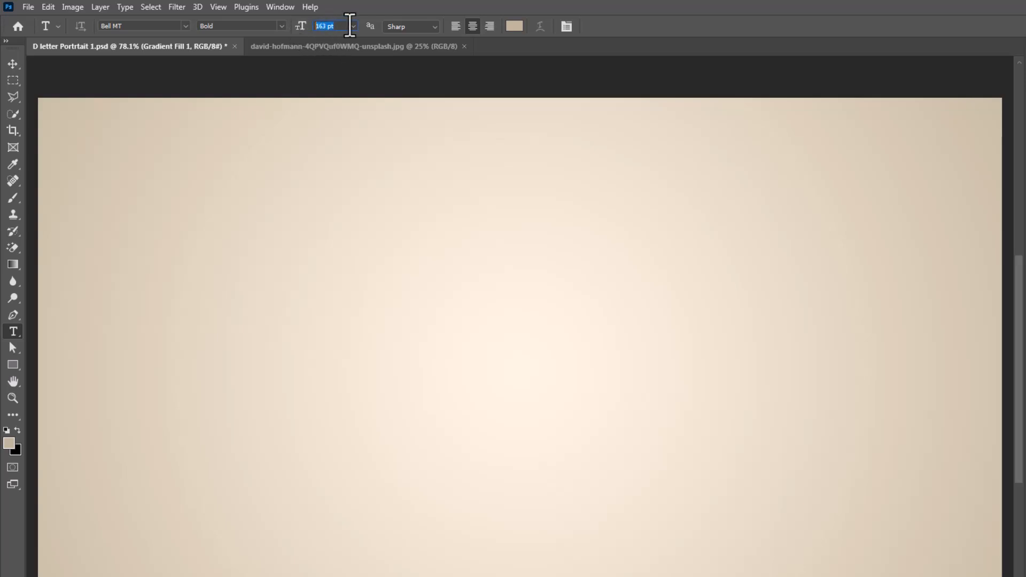
mouse_move(516, 26)
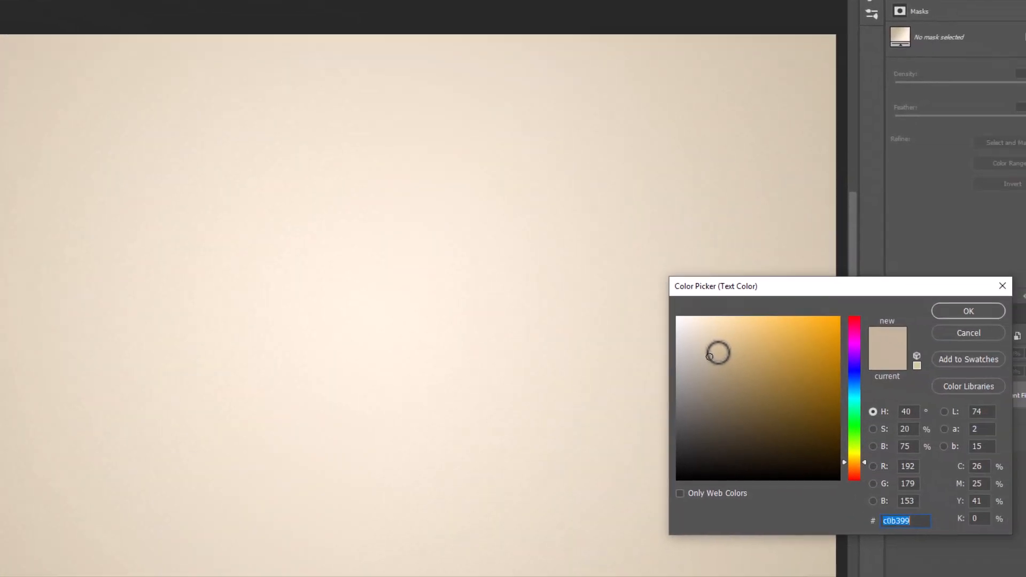
left_click(679, 333)
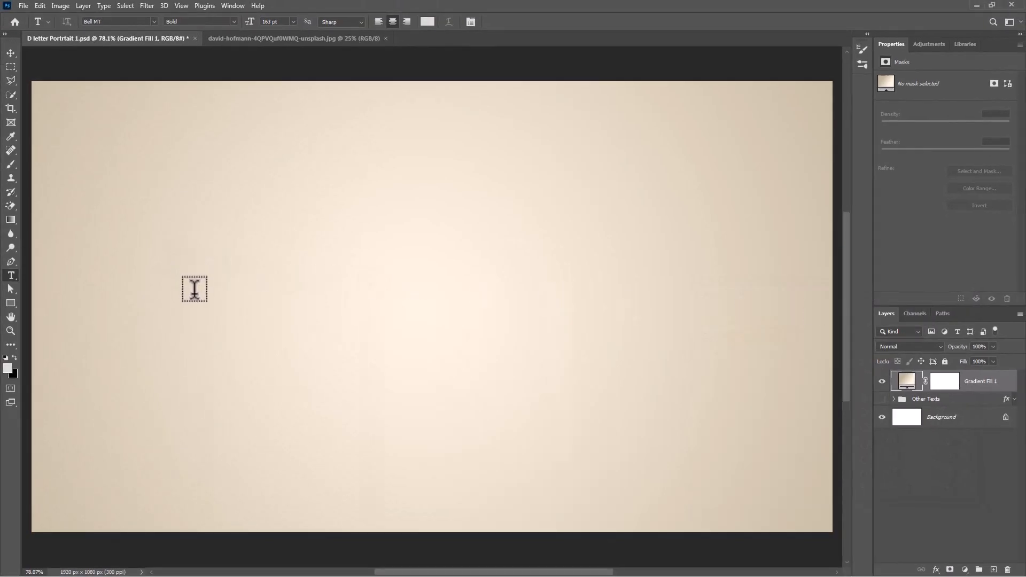
Type a pale Bell MT letter D on the canvas and commit it
left_click(194, 290)
type("D")
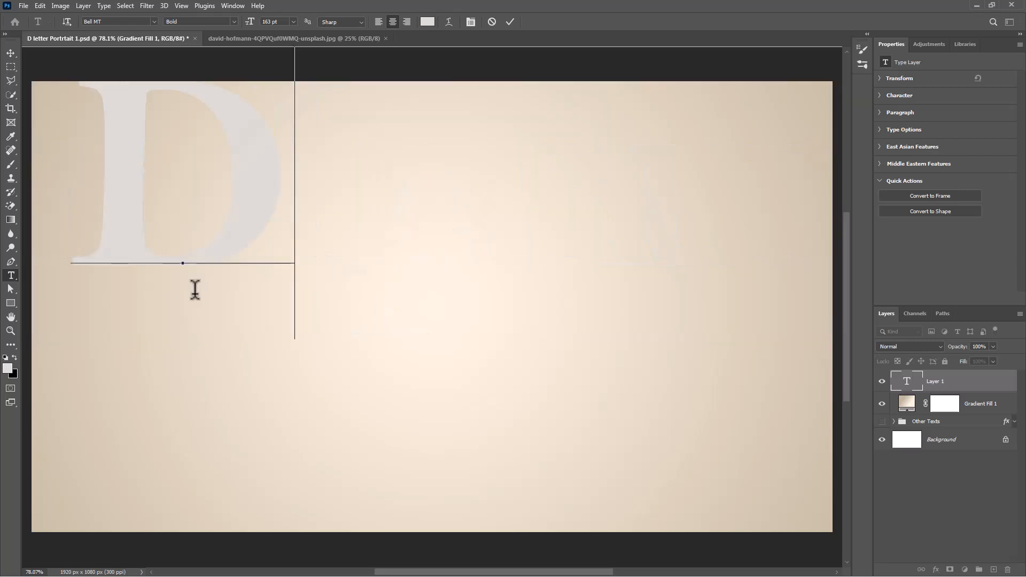
mouse_move(216, 267)
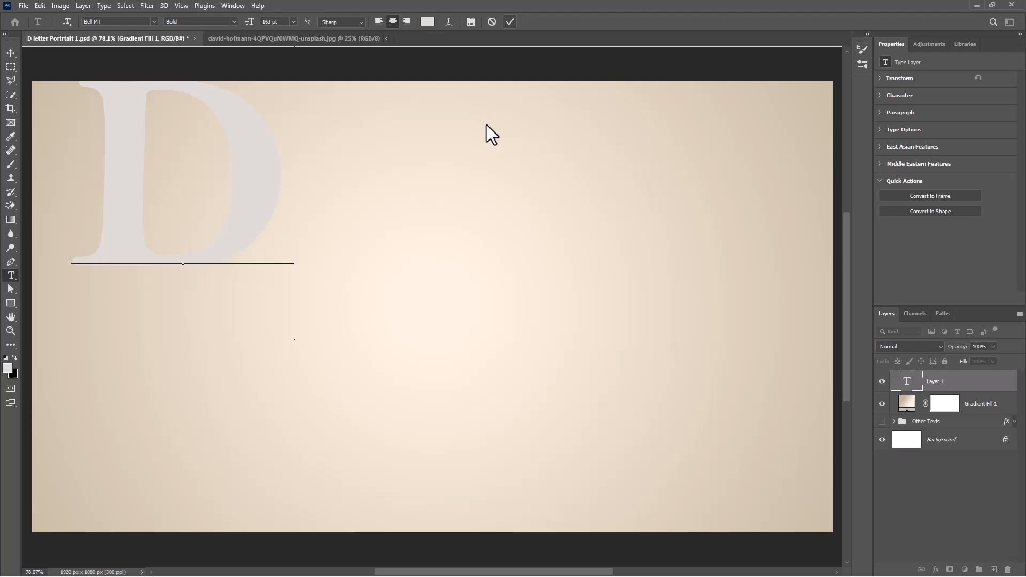
left_click(509, 21)
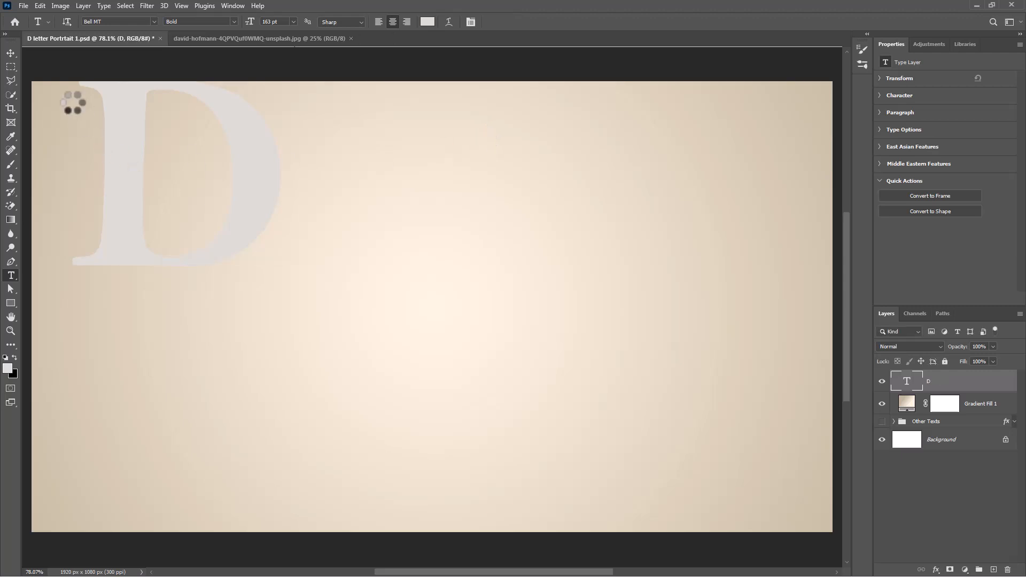
left_click(11, 54)
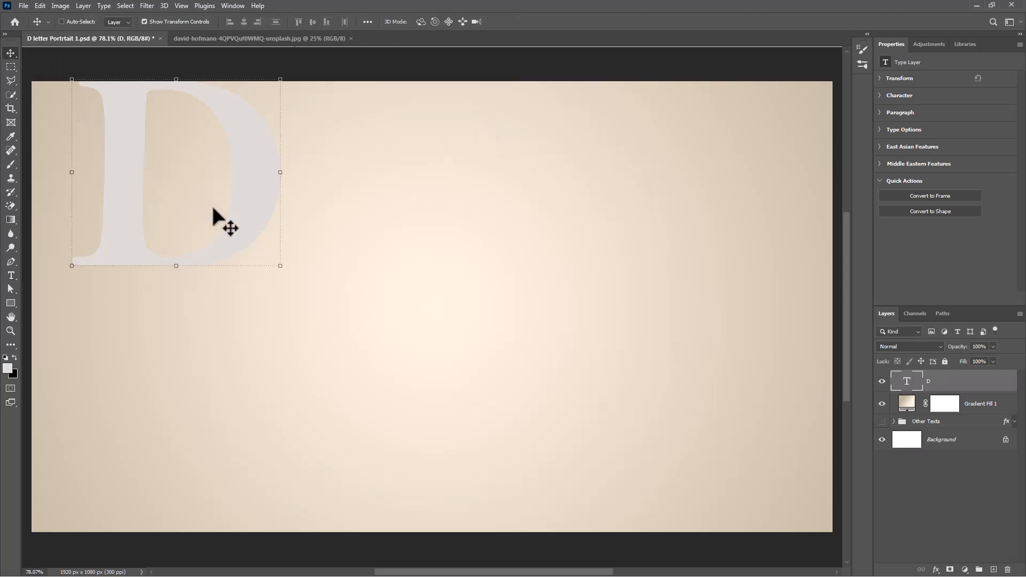
Select all and align the letter D to the horizontal and vertical canvas centres
key("ctrl+a")
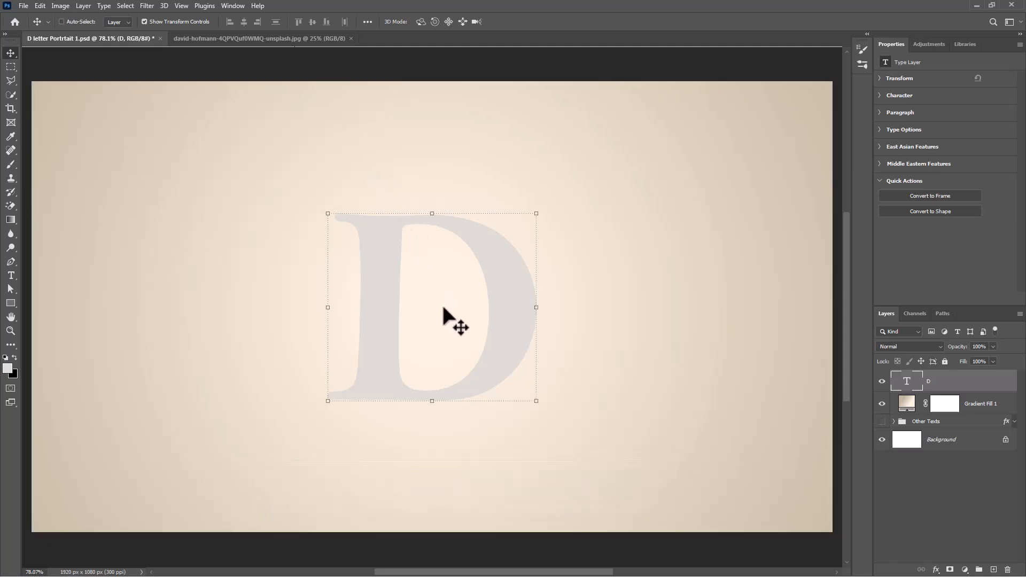
mouse_move(458, 318)
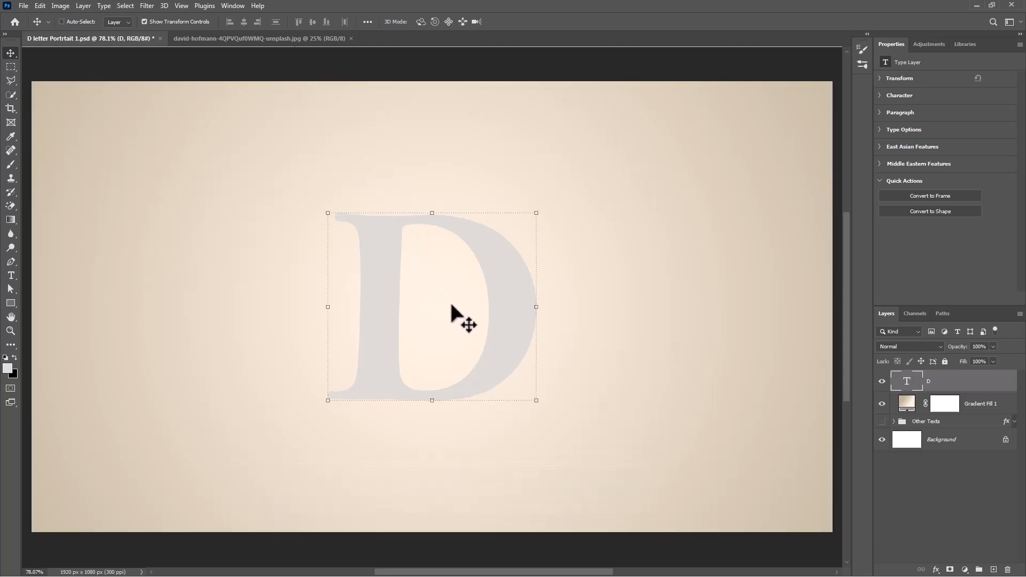
Convert the ballerina photo's Layer 0 into a smart object
left_click(260, 38)
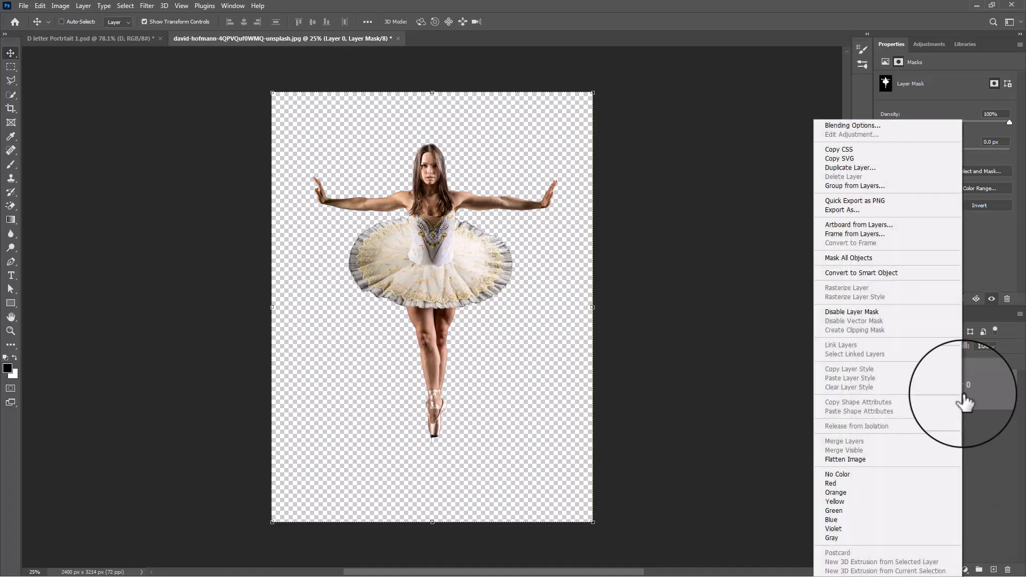
left_click(861, 272)
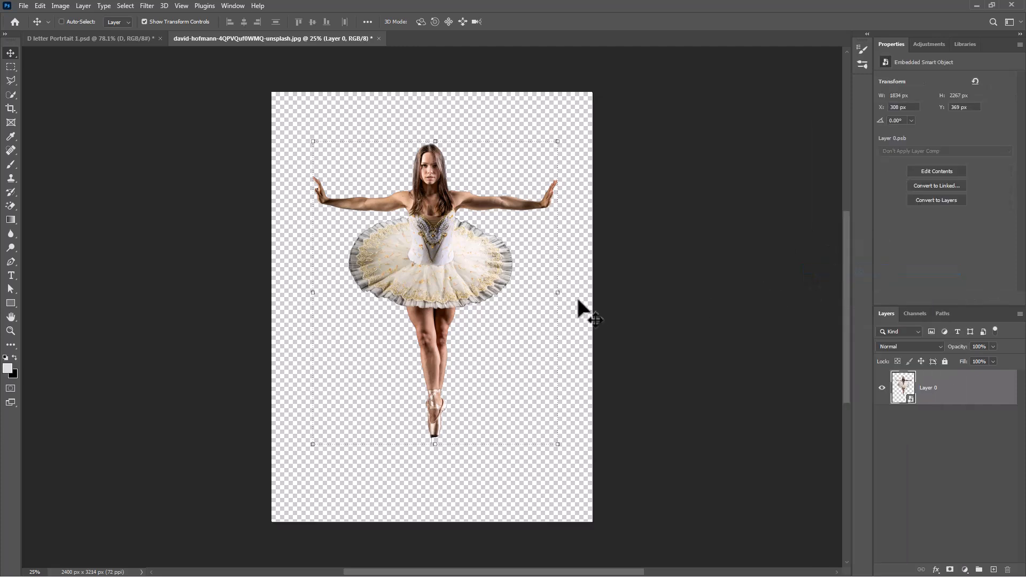
left_click(89, 38)
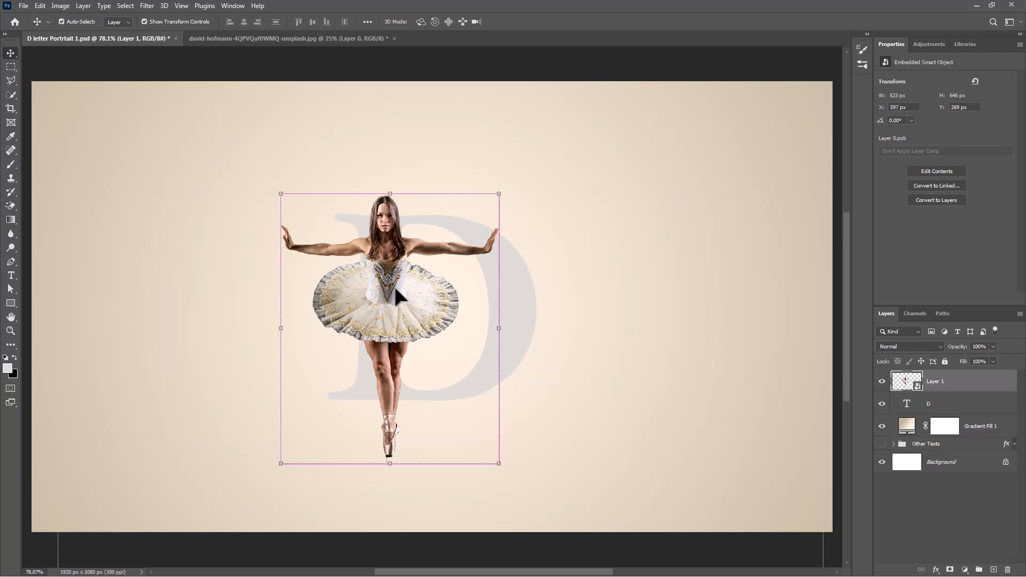
Scale the placed ballerina down and clip her to the letter D
key("ctrl+t")
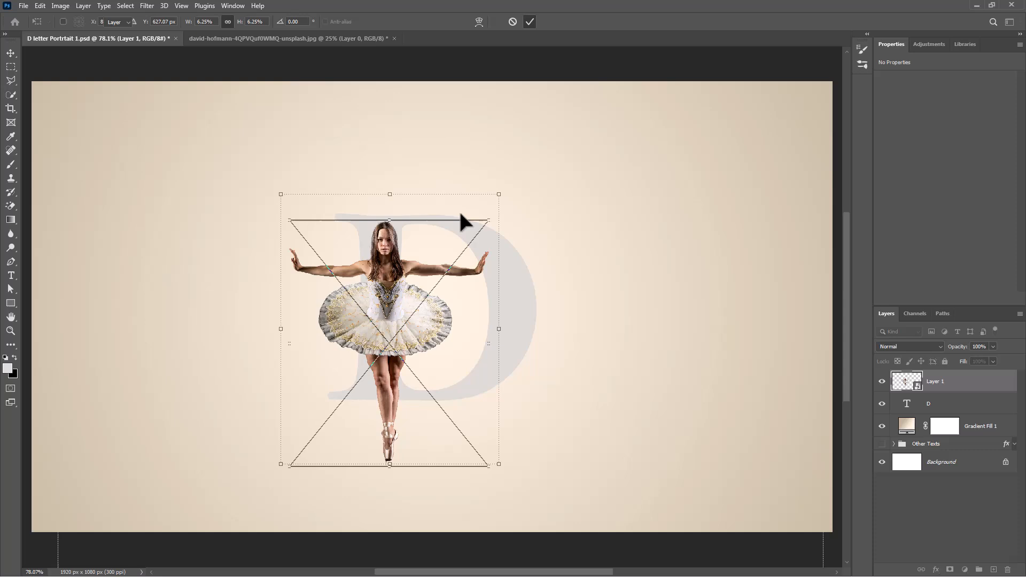
left_click(530, 22)
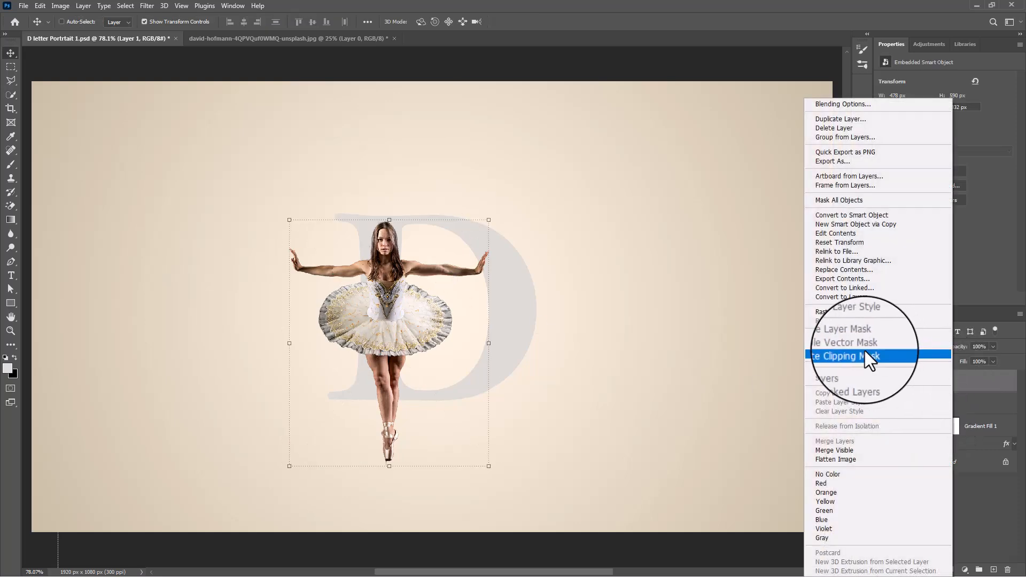
left_click(848, 355)
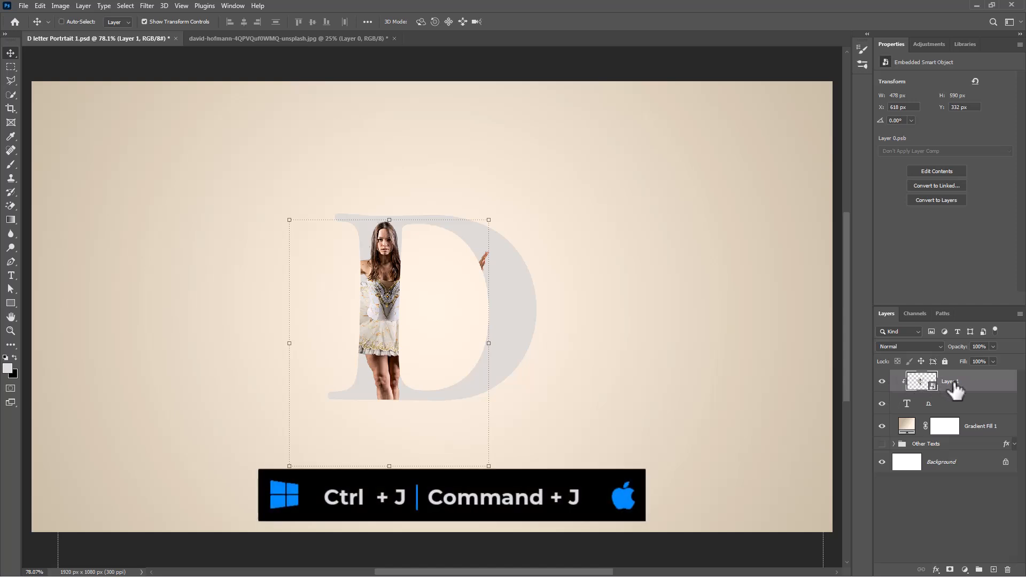
Duplicate the dancer, load the D as a selection, add a mask, and invert the selection
key("ctrl+j")
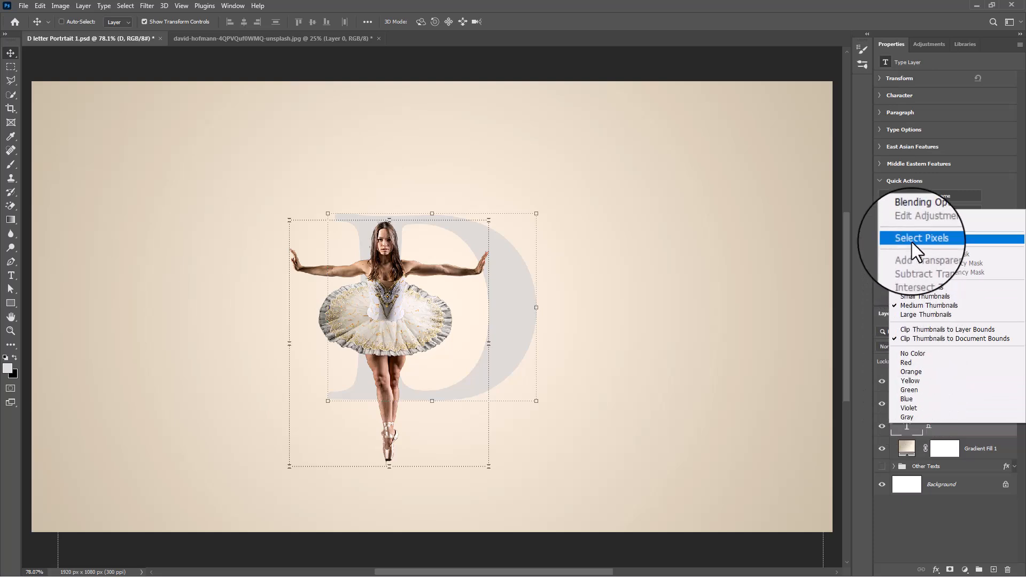
left_click(921, 238)
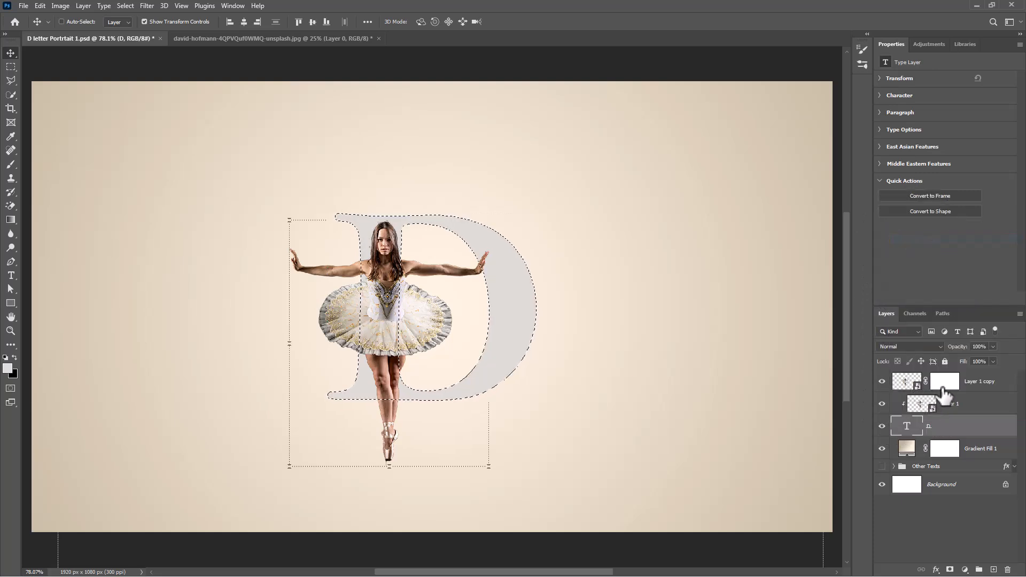
left_click(944, 381)
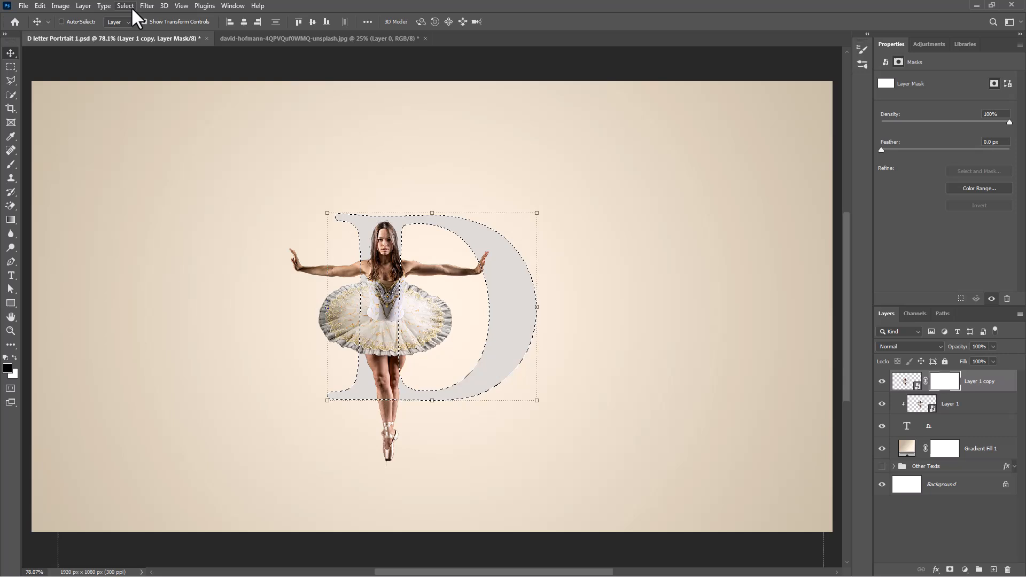
left_click(125, 6)
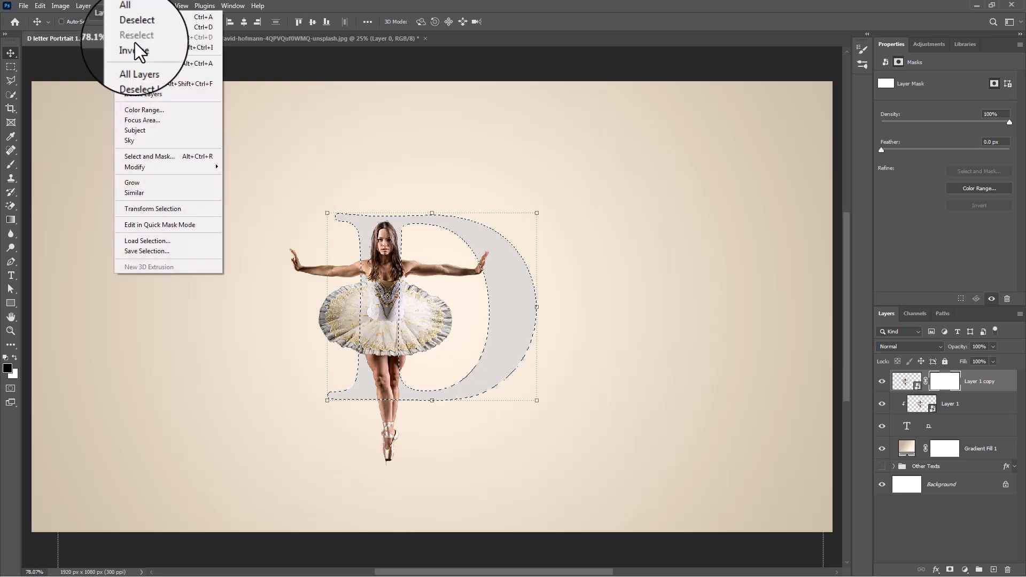
left_click(133, 50)
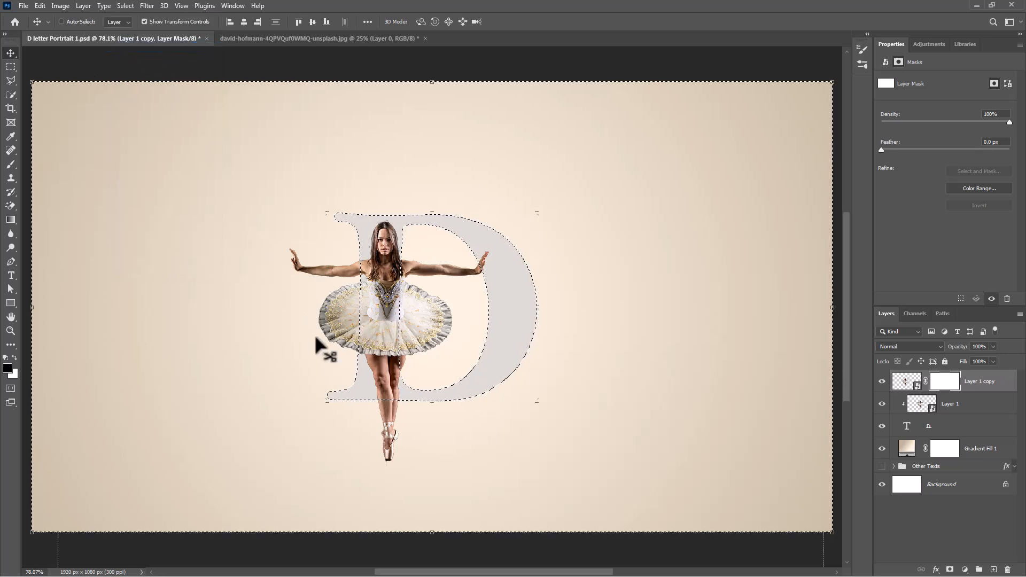
left_click(11, 164)
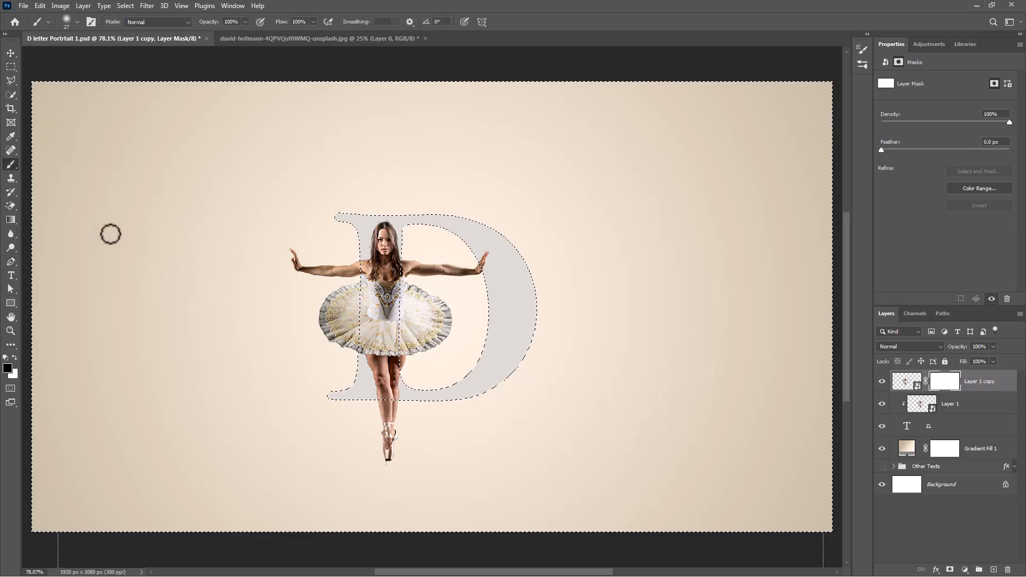
Paint black on the copy's mask outside the D, sparing the arm, then deselect
left_click(76, 21)
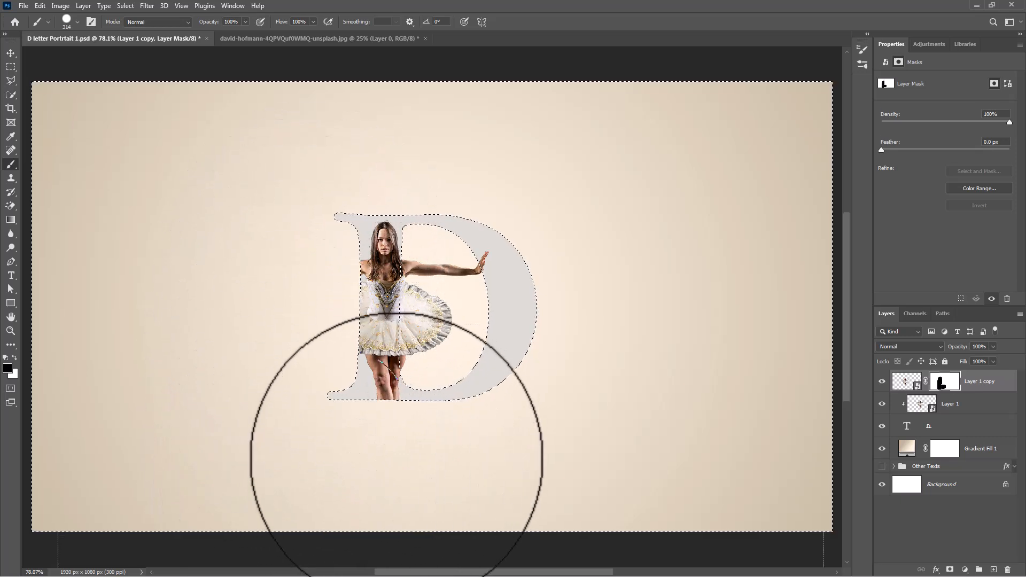
key("ctrl+d")
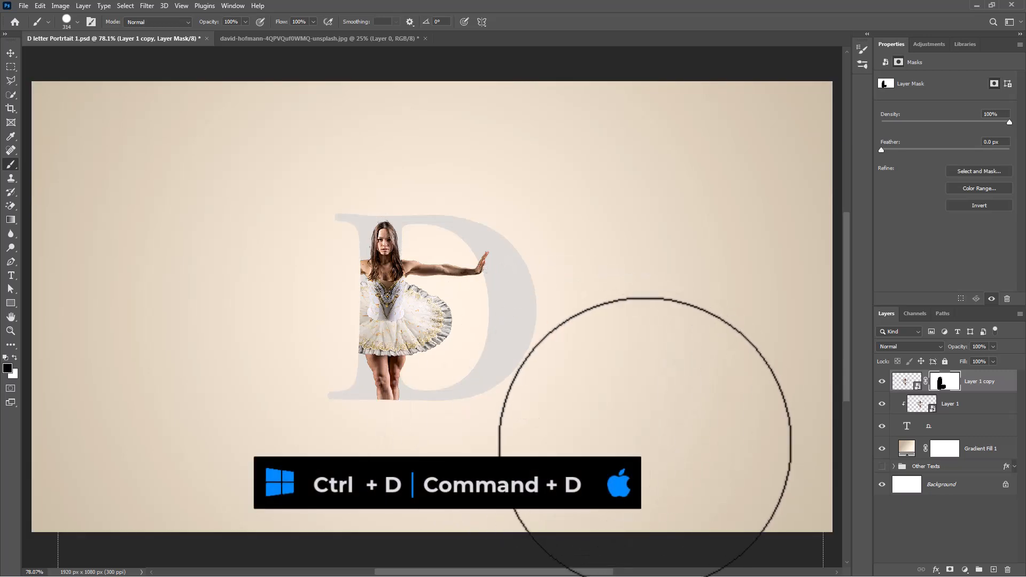
key("ctrl+d")
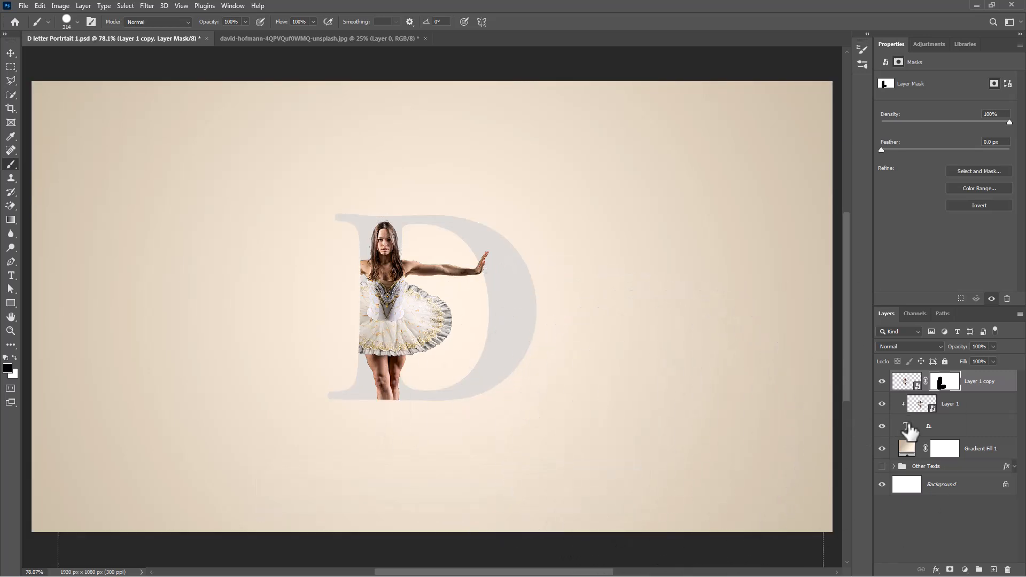
Recolour the D text from pale grey to a darker taupe beige
left_click(907, 426)
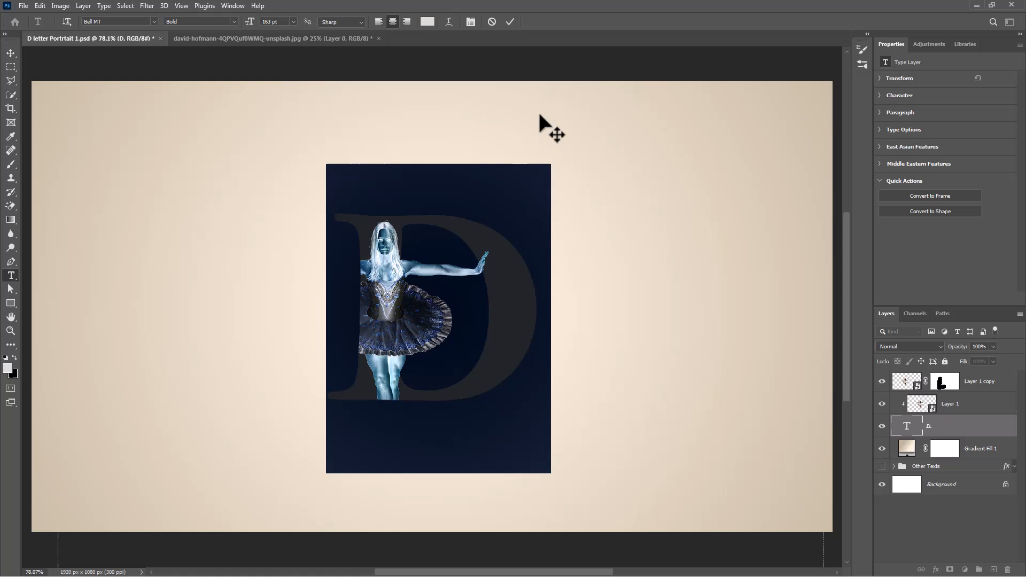
left_click(428, 21)
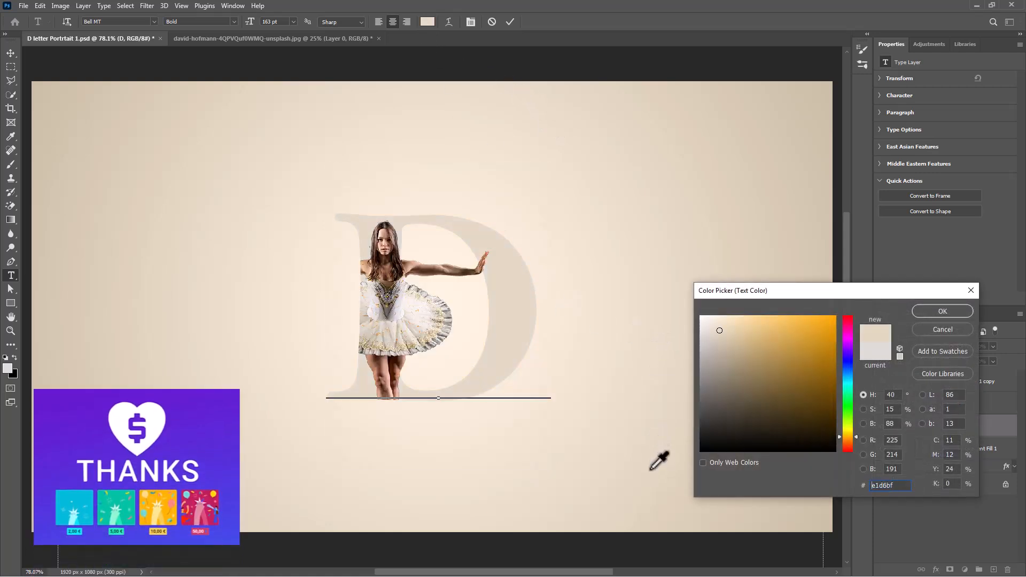
left_click(723, 352)
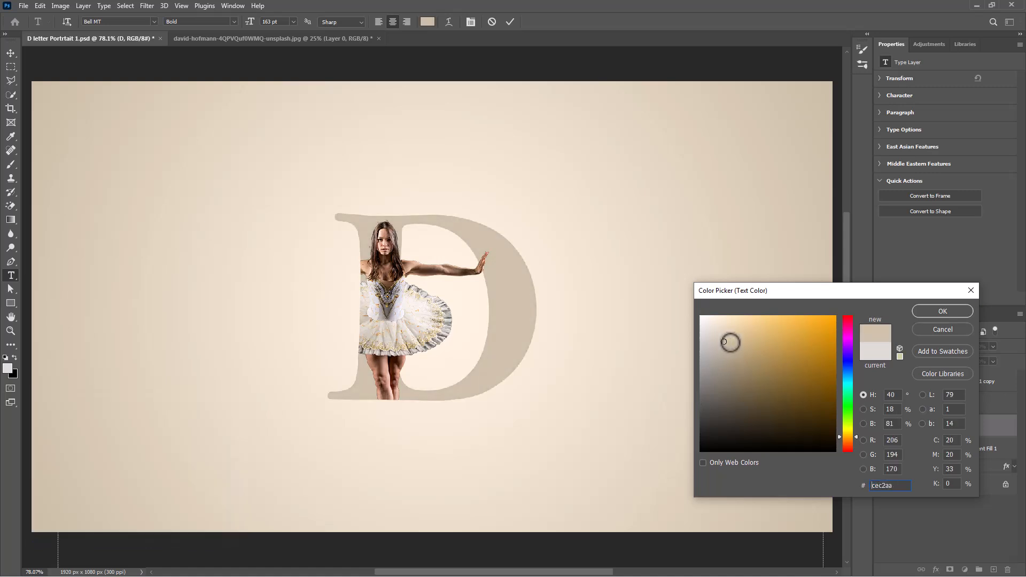
left_click(941, 311)
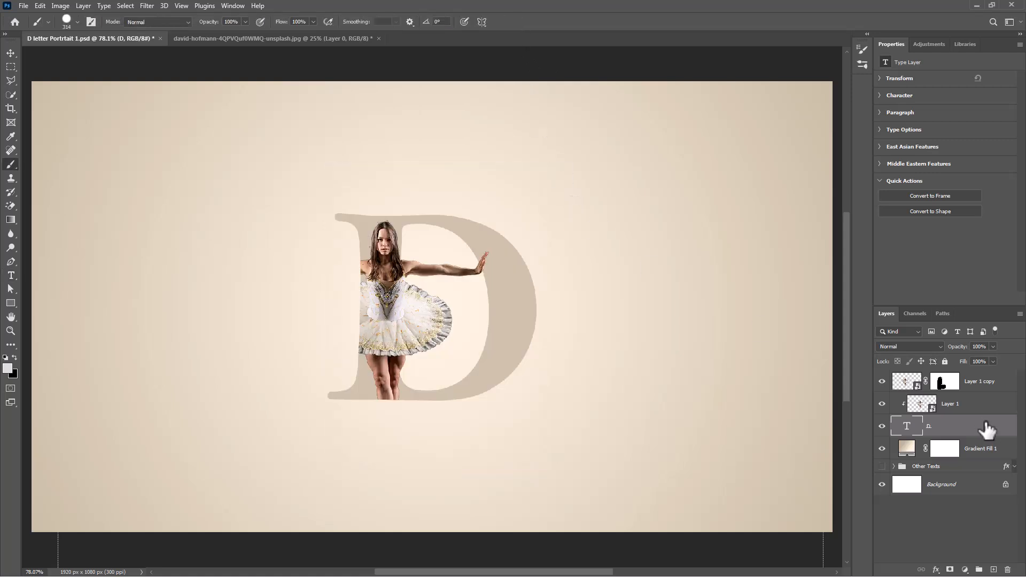
Add a 3 px white outside Stroke to the D layer via Blending Options
right_click(949, 426)
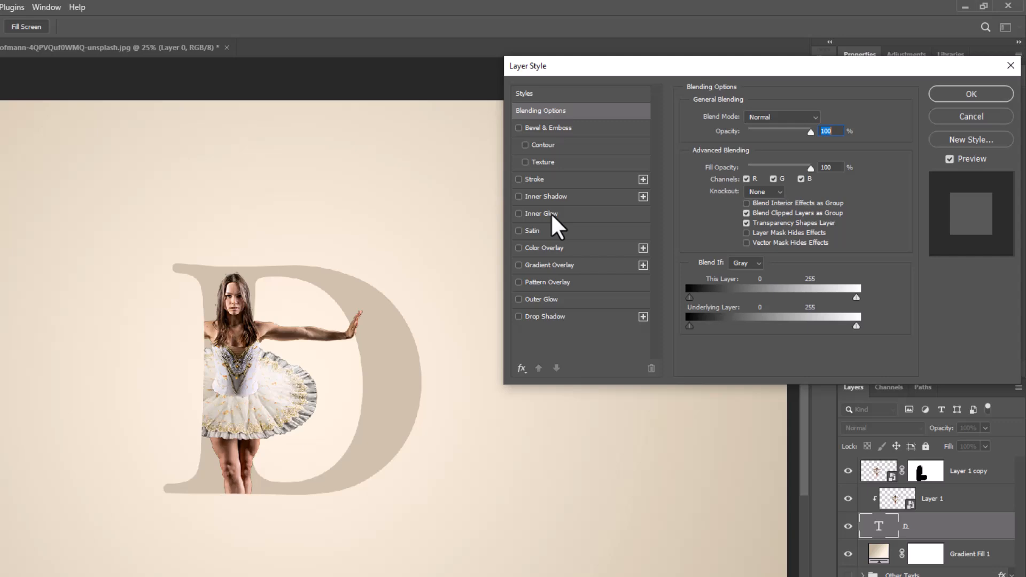
left_click(519, 179)
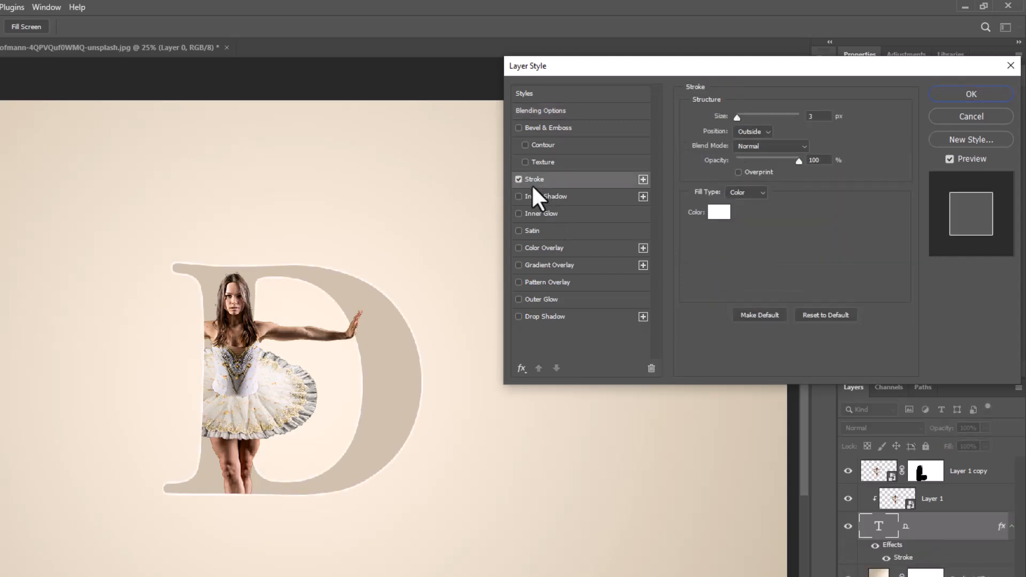
mouse_move(826, 144)
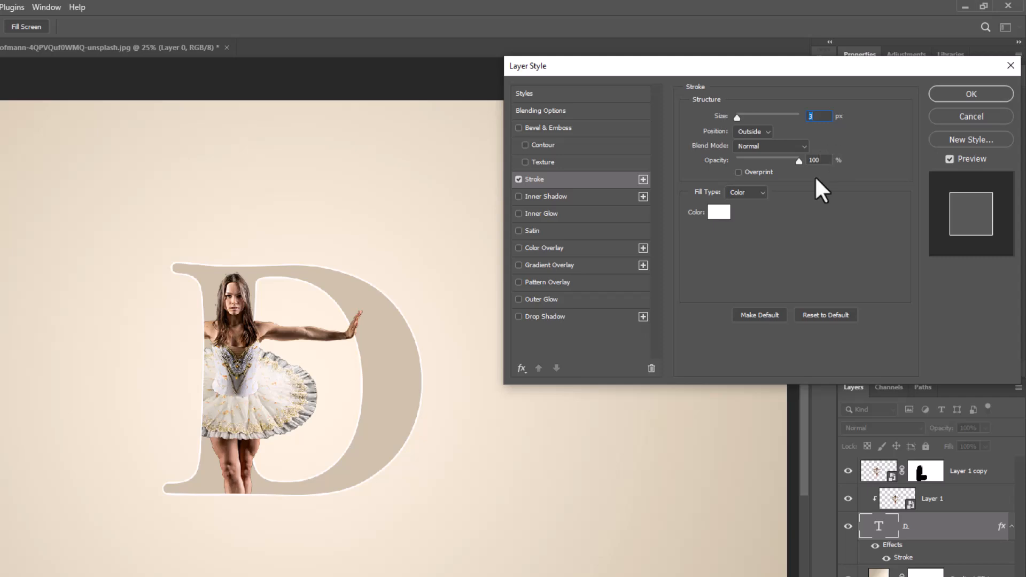
mouse_move(568, 237)
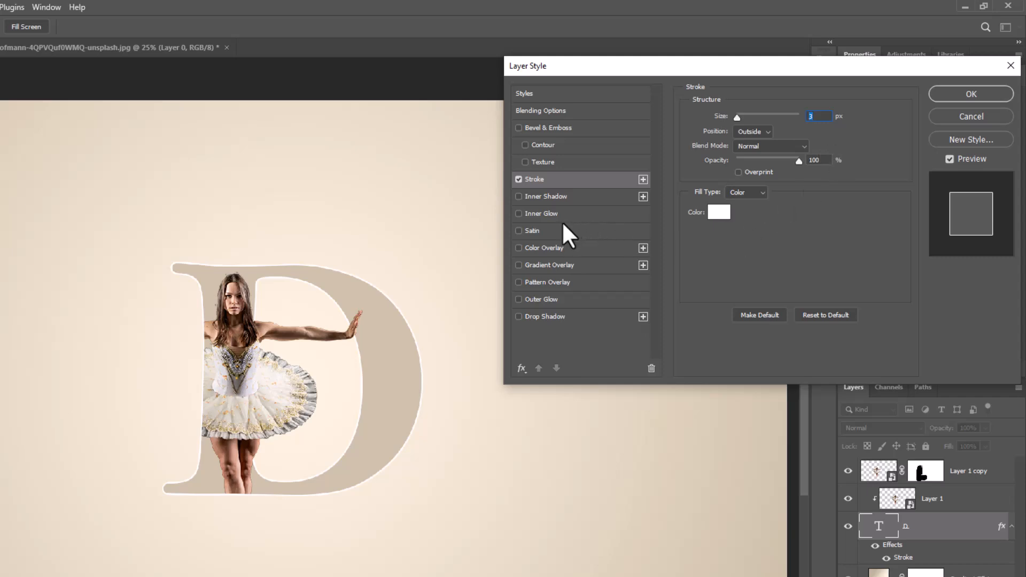
Add a faint Multiply drop shadow (29% opacity, 12 px distance, 10 px size) and confirm
left_click(518, 317)
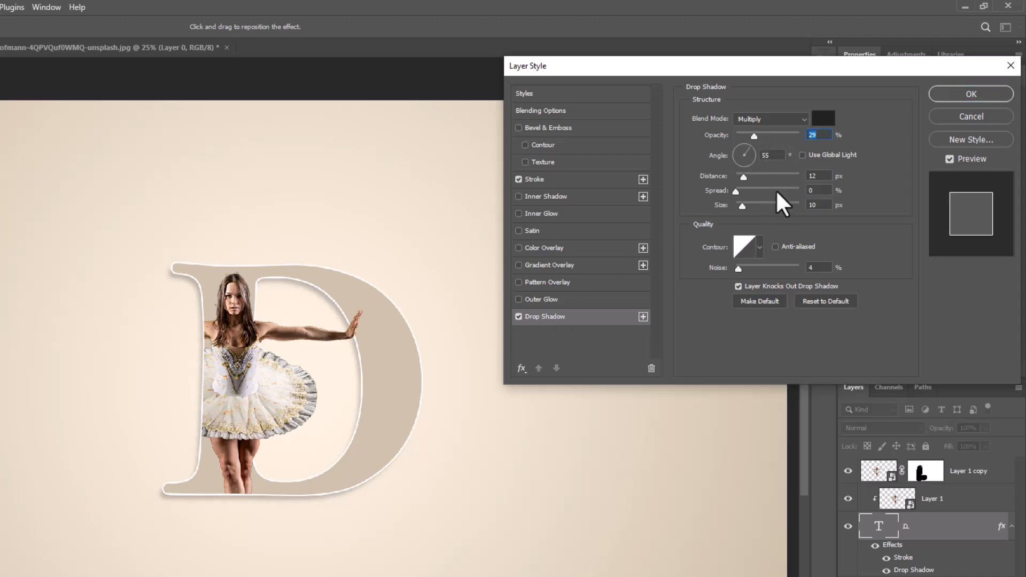
mouse_move(971, 93)
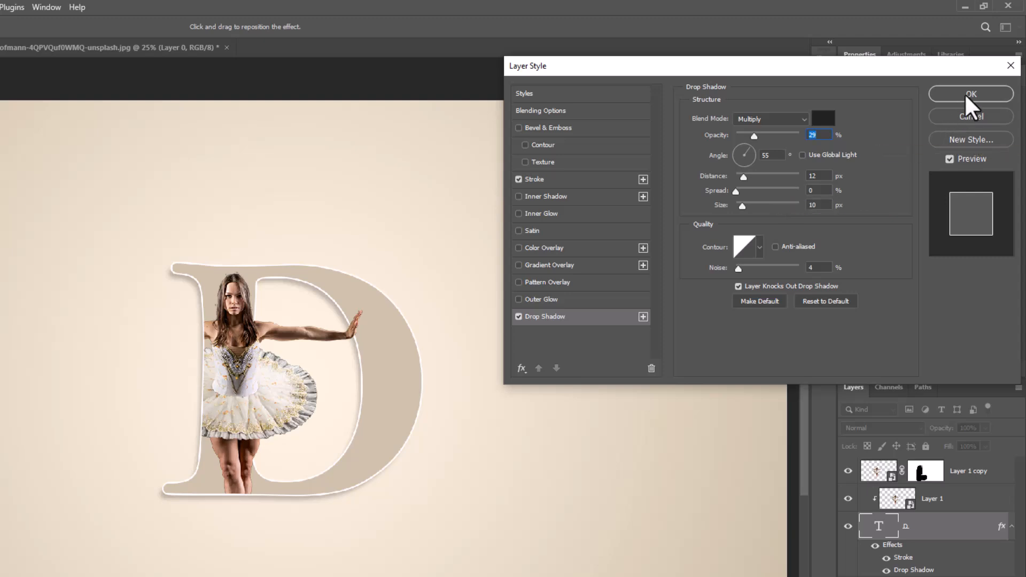
left_click(971, 93)
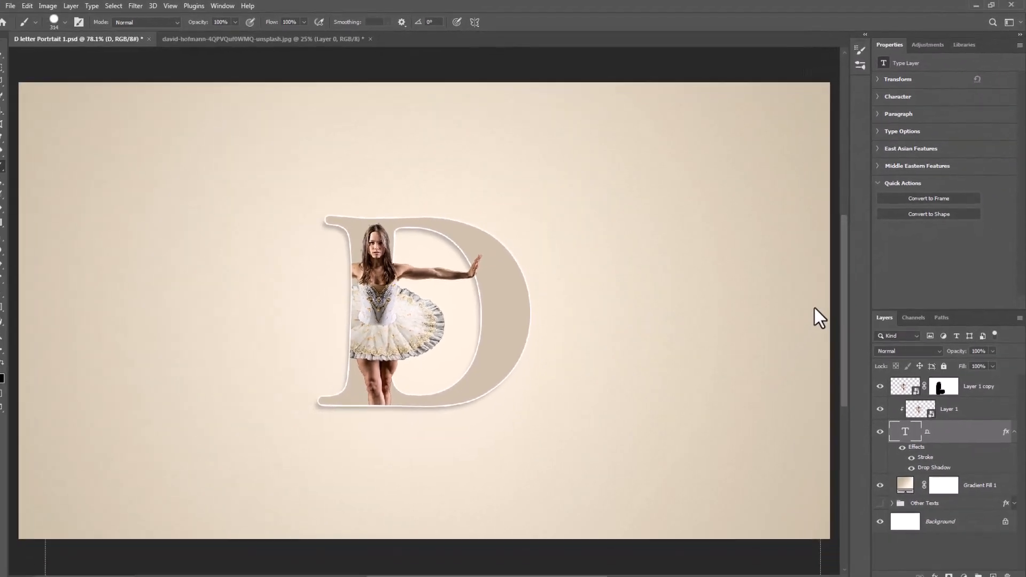